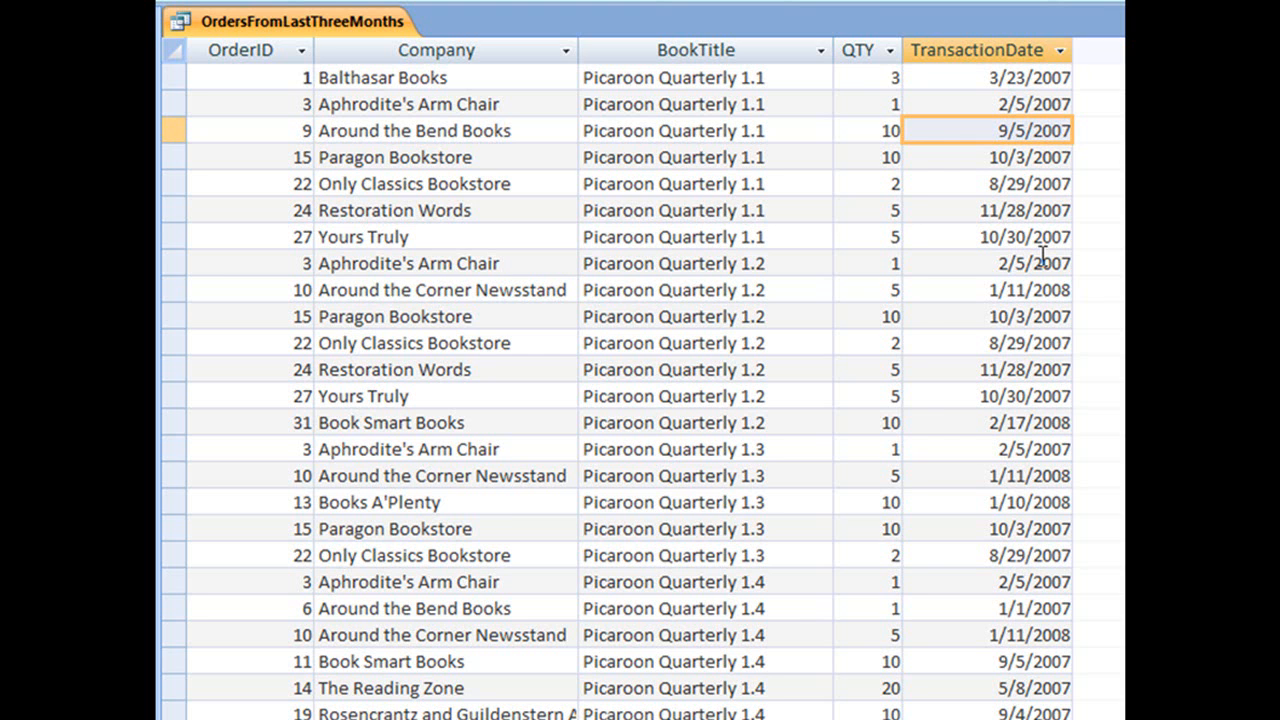
{"action": "mouse_move", "coordinate": [1070, 258]}
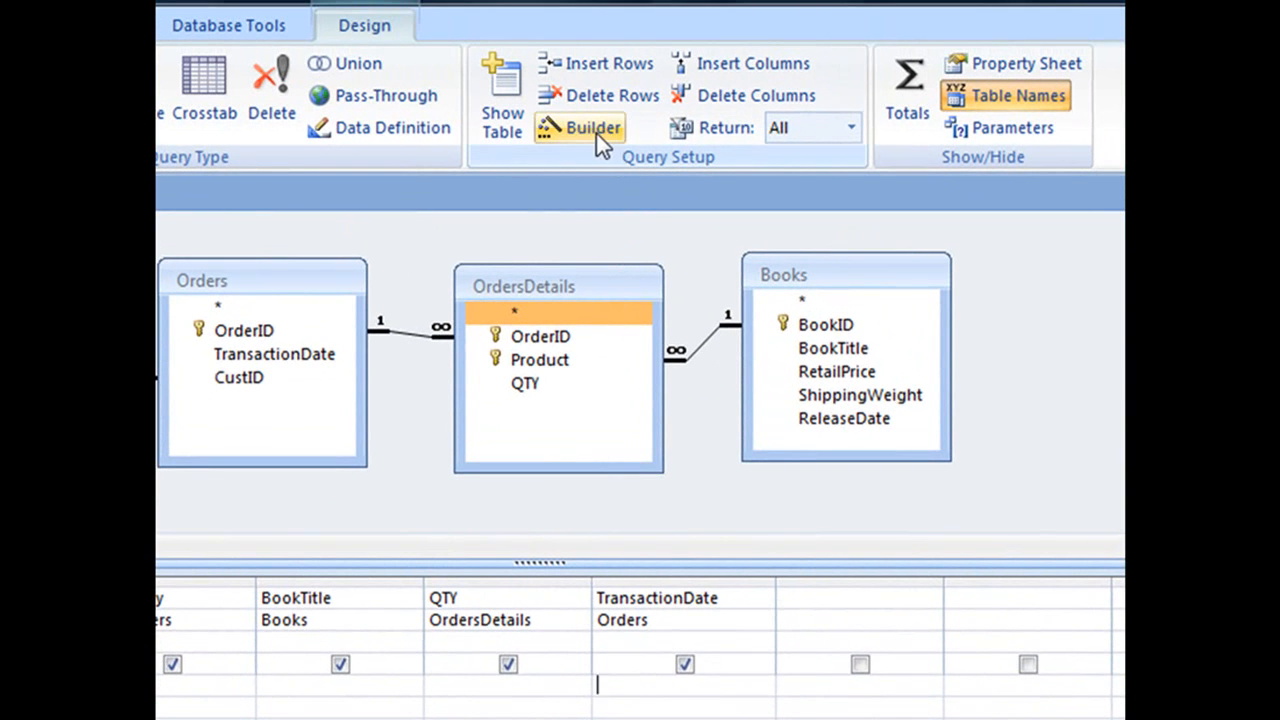
{"action": "mouse_move", "coordinate": [568, 128]}
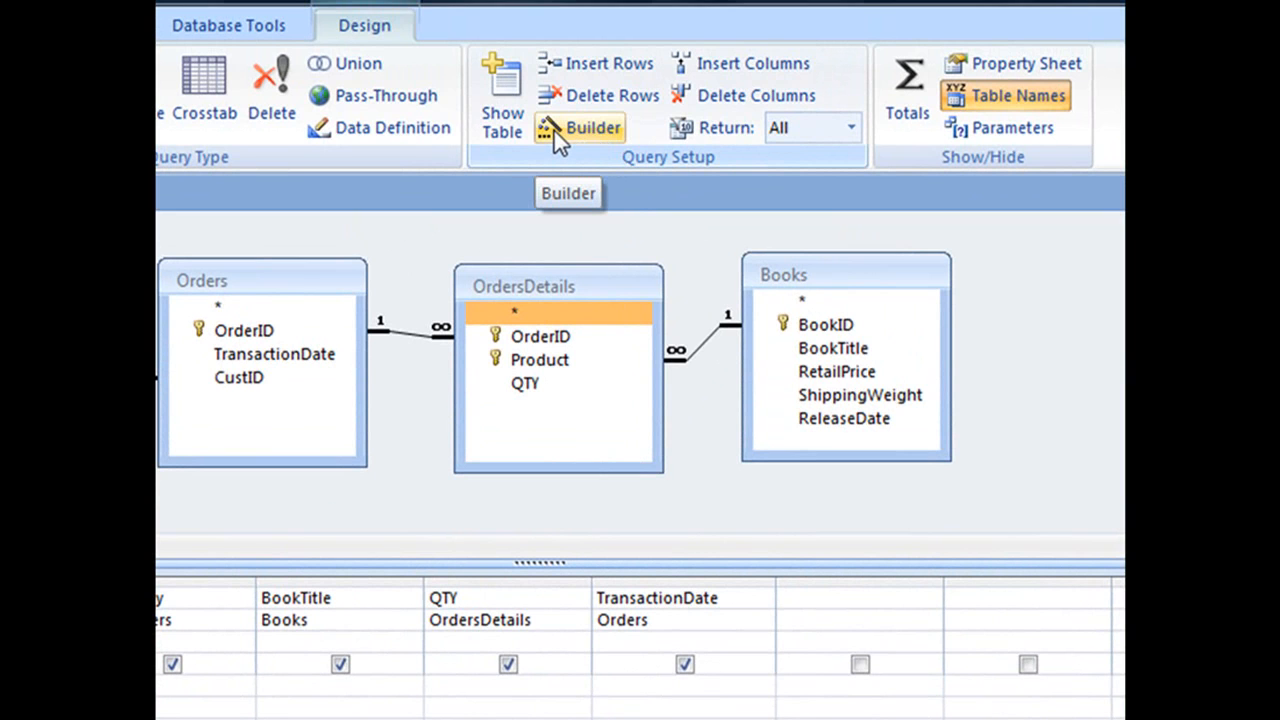
In the Expression Builder, select DateAdd under Built-In Functions, Date/Time category.
{"action": "left_click", "coordinate": [593, 127]}
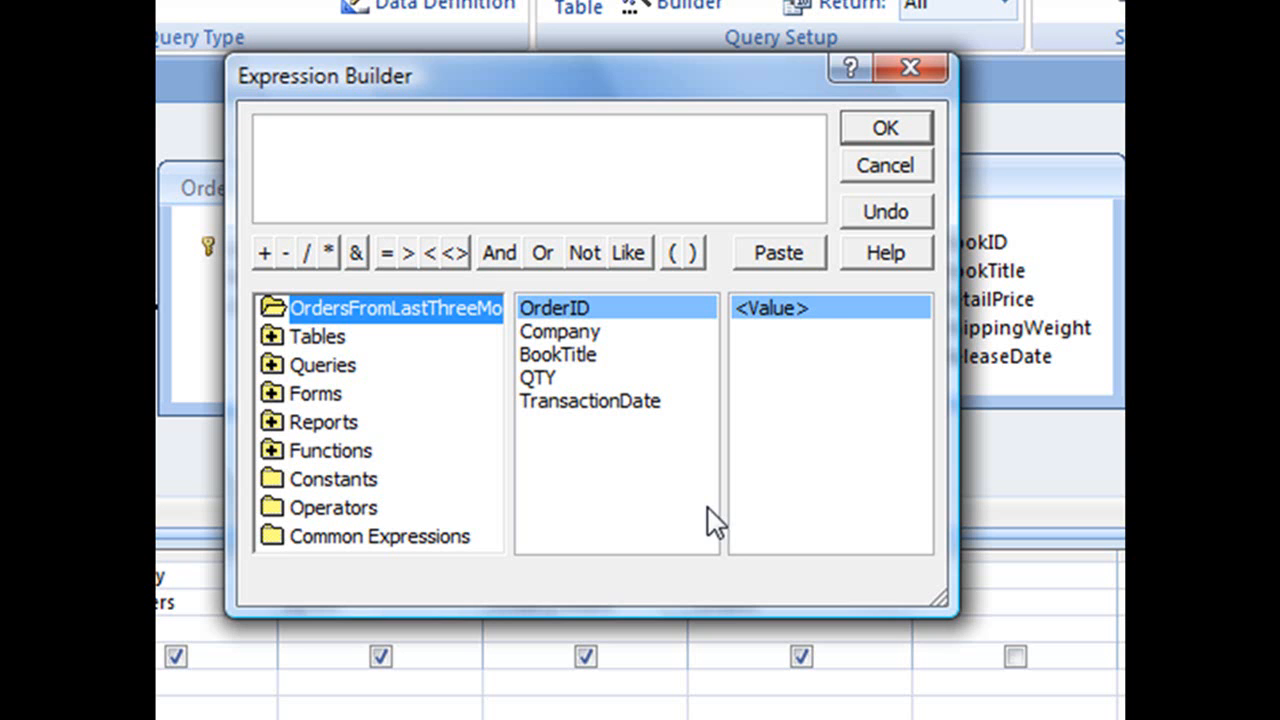
{"action": "left_click", "coordinate": [330, 450]}
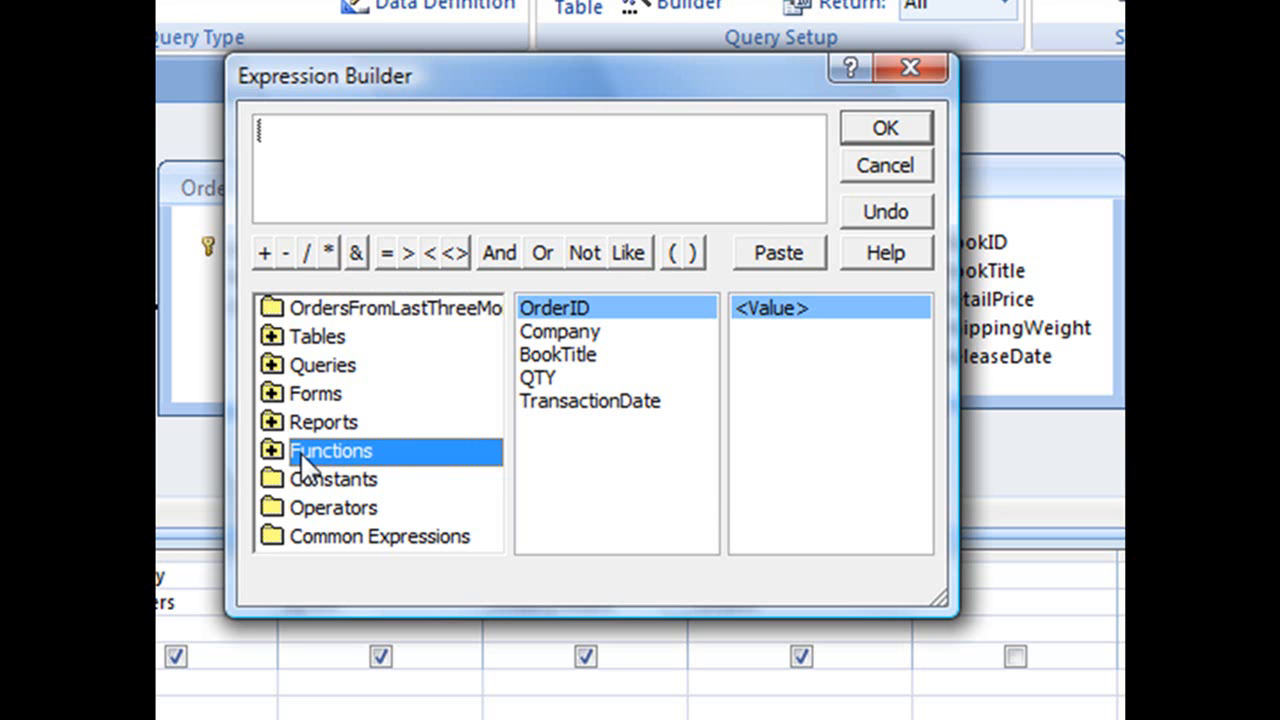
{"action": "left_click", "coordinate": [330, 450]}
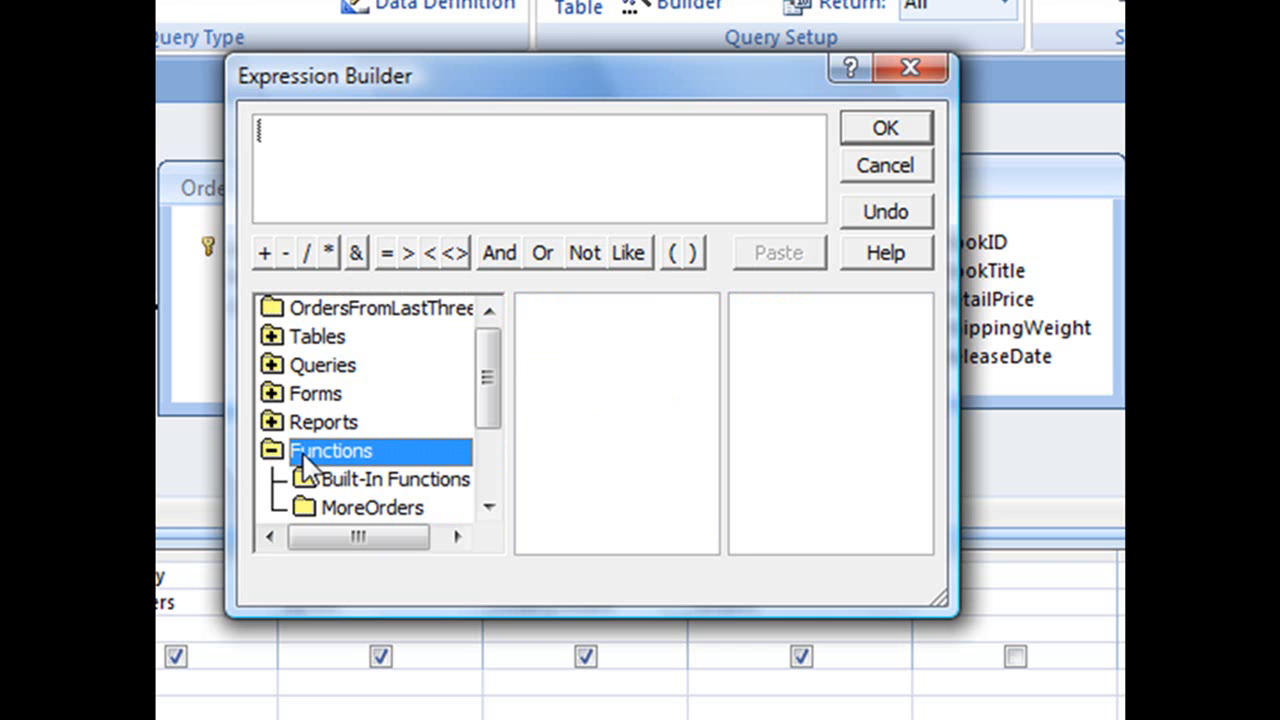
{"action": "mouse_move", "coordinate": [343, 498]}
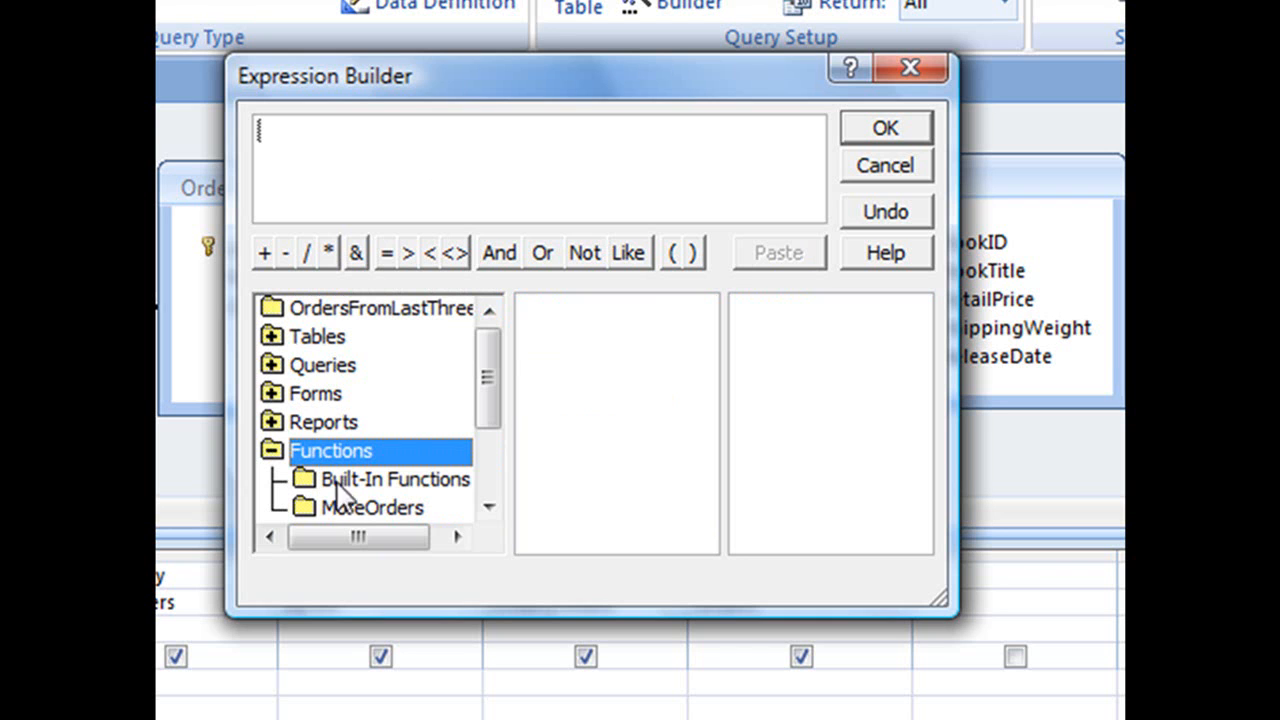
{"action": "mouse_move", "coordinate": [348, 525]}
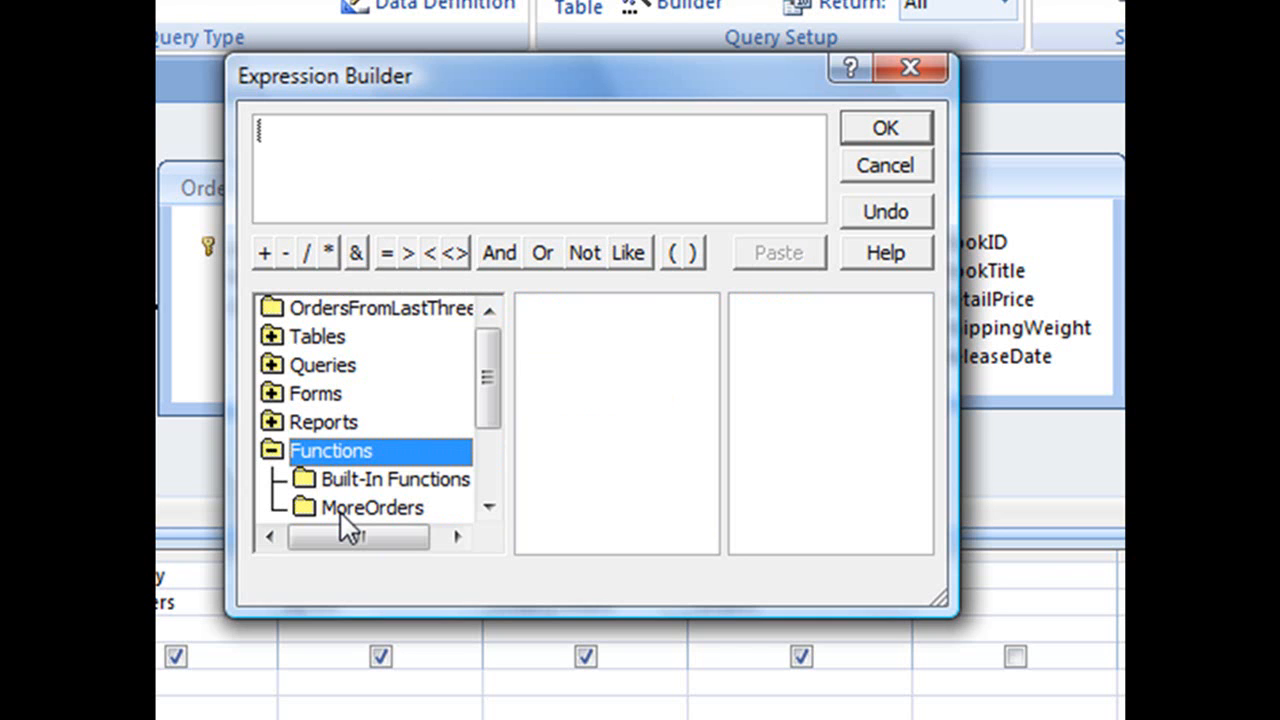
{"action": "left_click", "coordinate": [395, 479]}
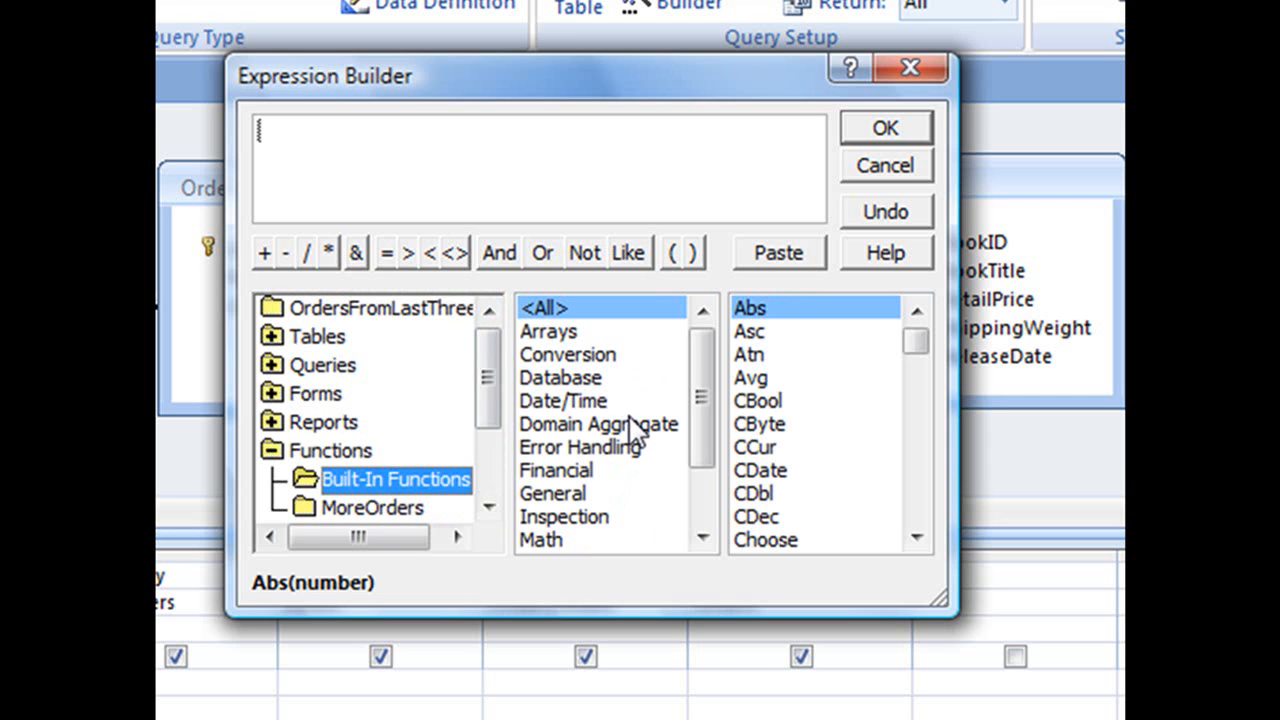
{"action": "mouse_move", "coordinate": [610, 493]}
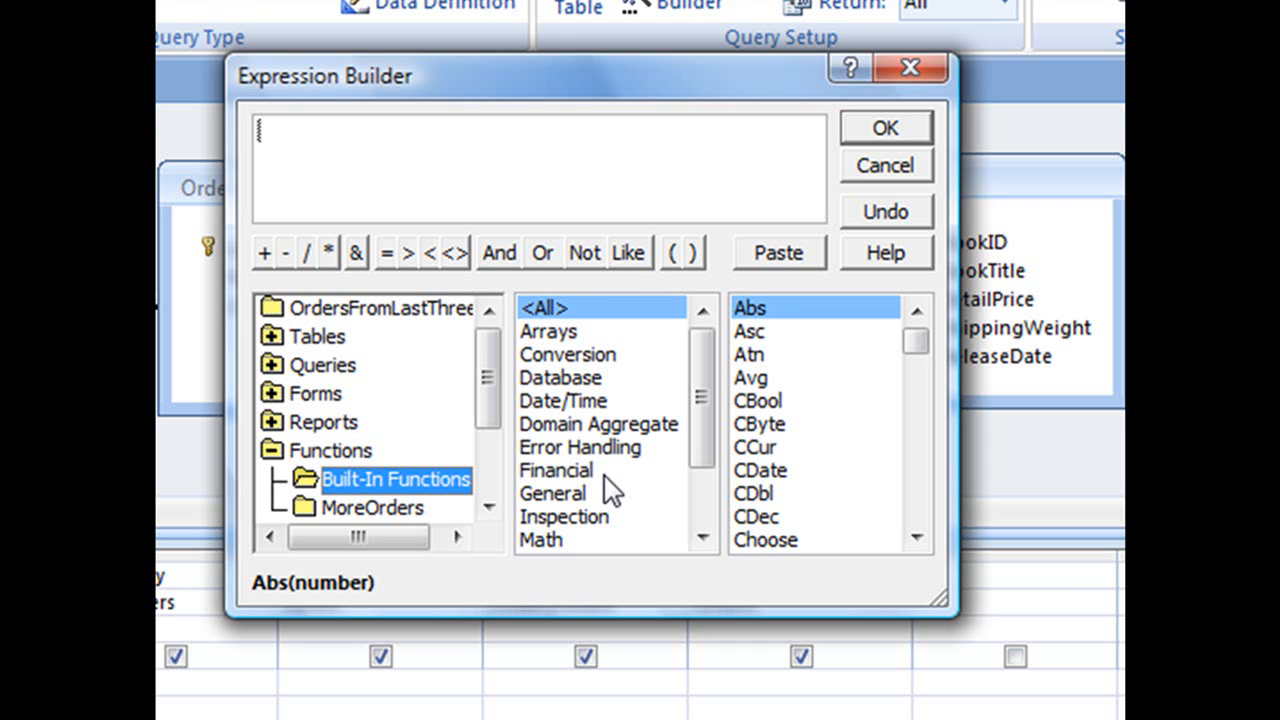
{"action": "left_click", "coordinate": [563, 400]}
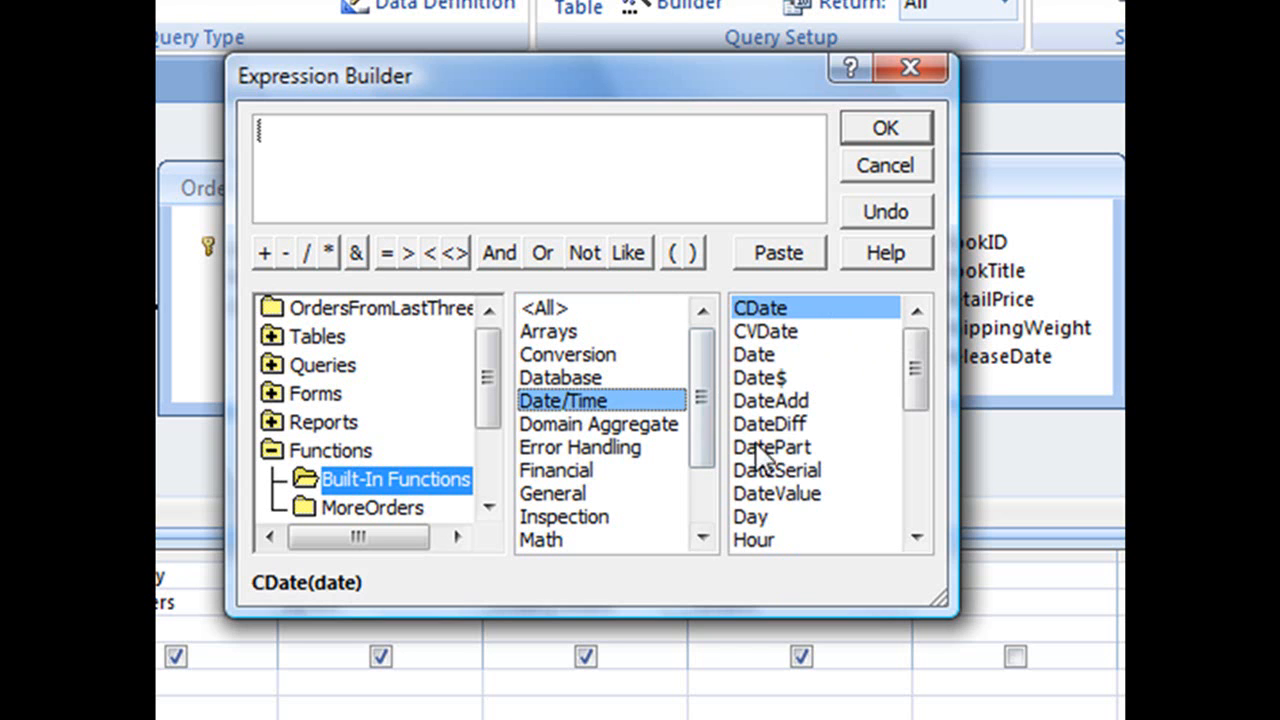
{"action": "mouse_move", "coordinate": [790, 510]}
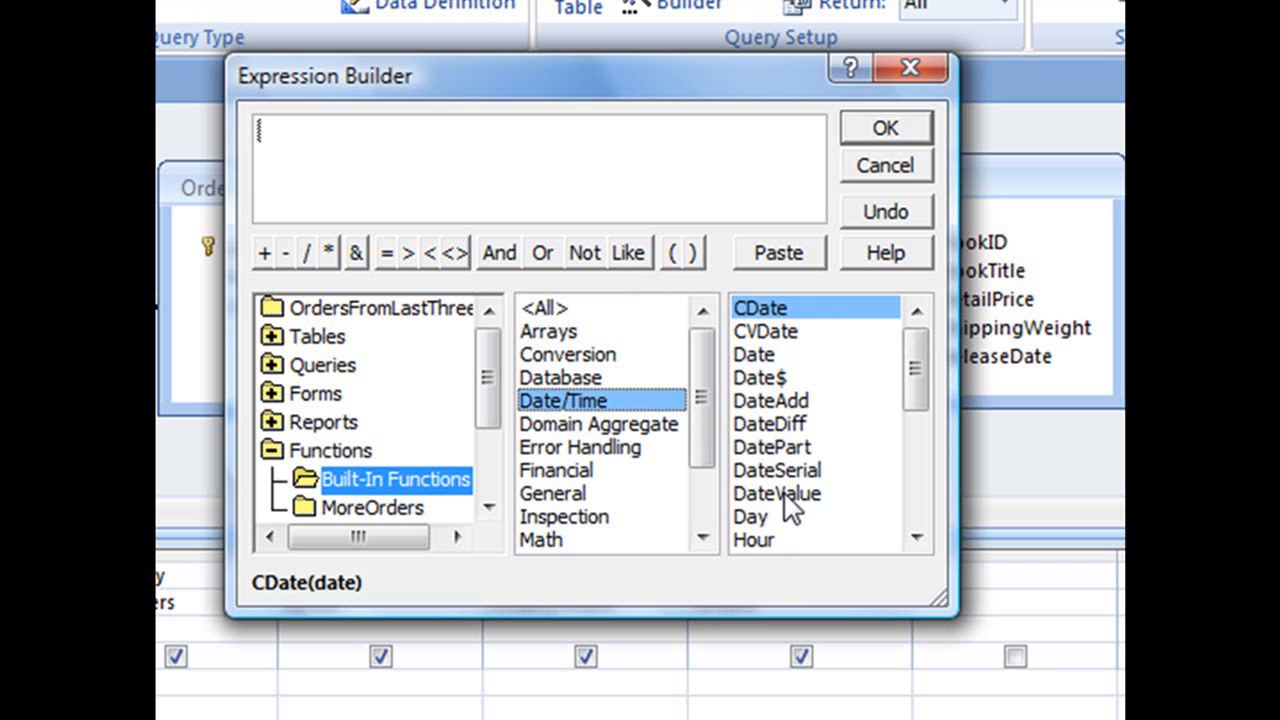
{"action": "mouse_move", "coordinate": [793, 507]}
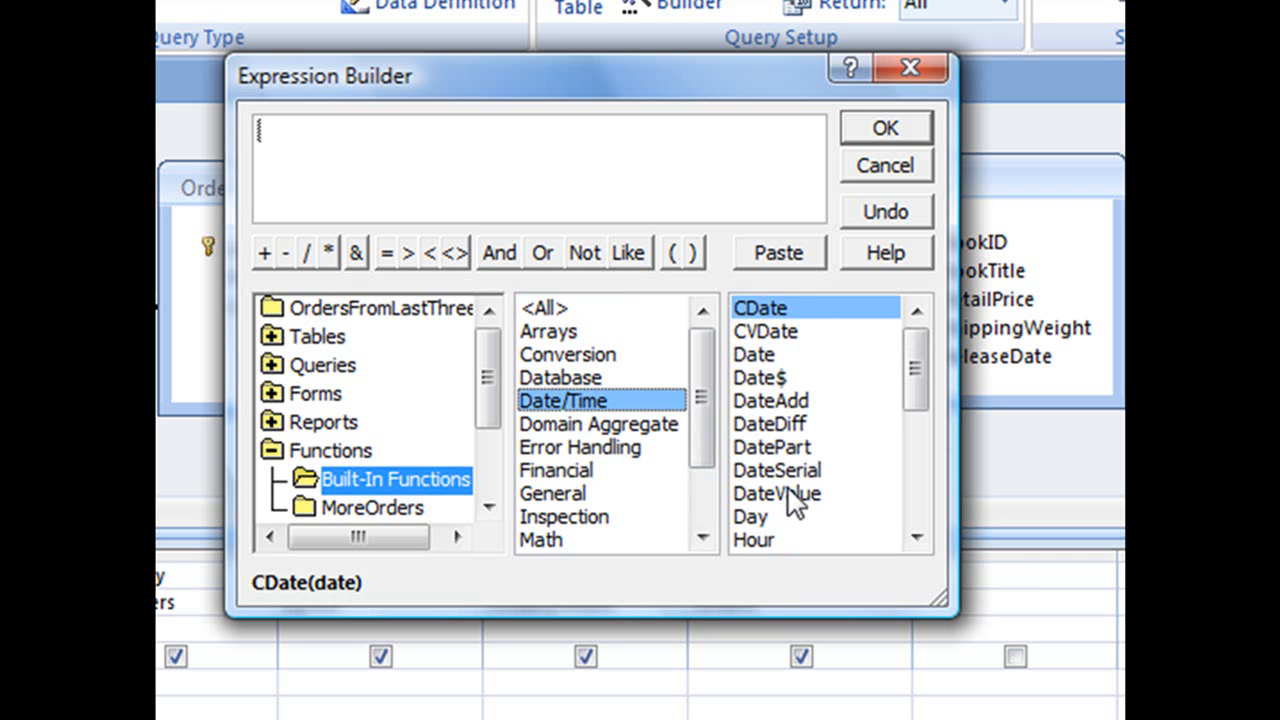
{"action": "left_click", "coordinate": [770, 400]}
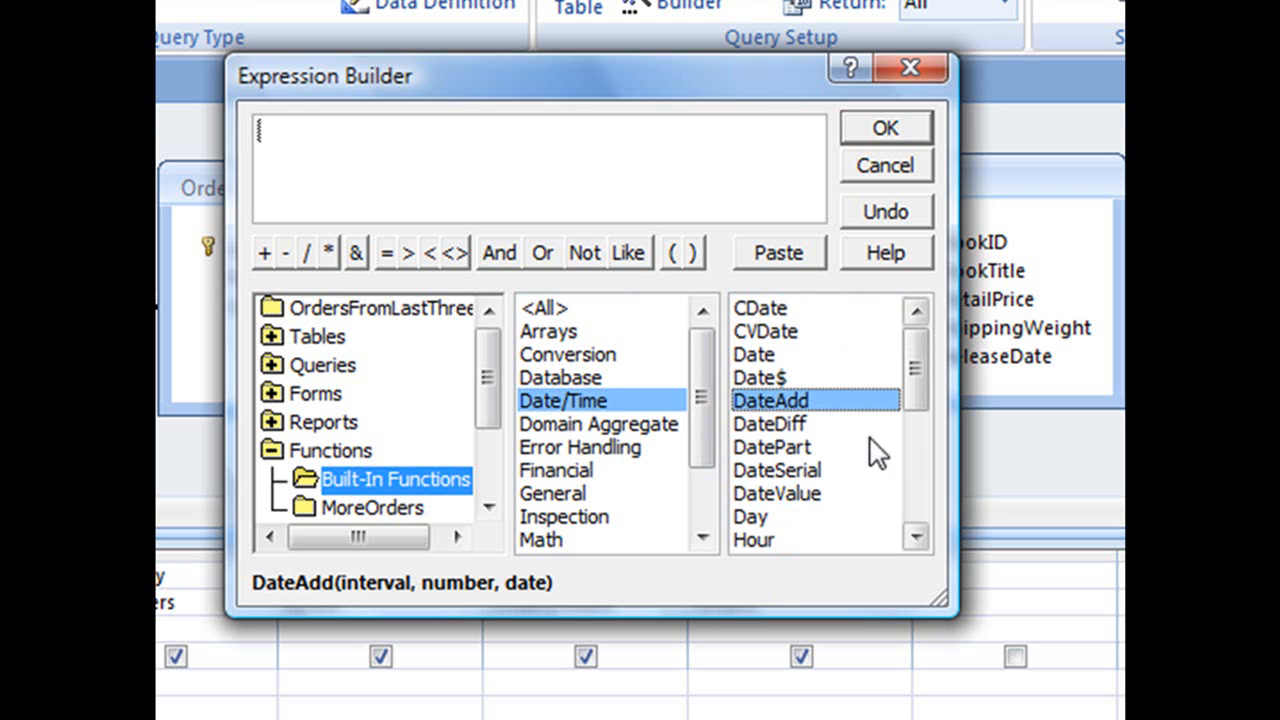
{"action": "mouse_move", "coordinate": [790, 410]}
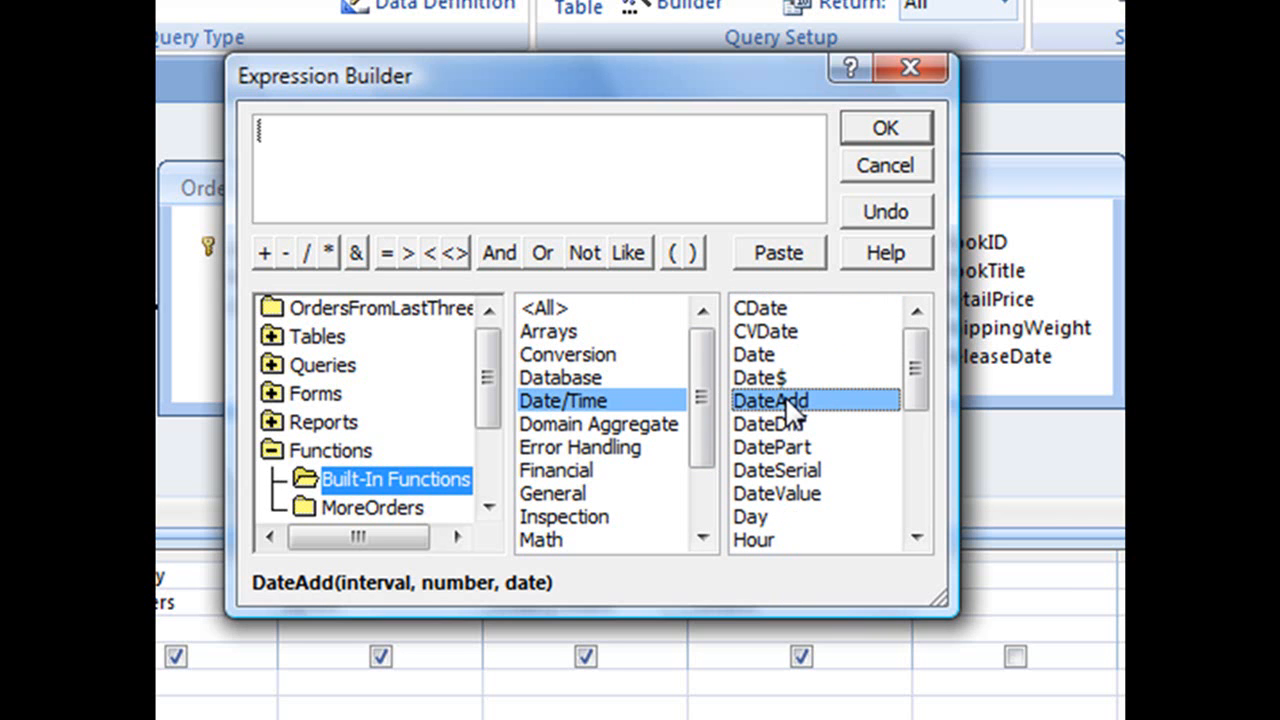
Insert DateAdd(«interval», «number», «date») and select the interval placeholder.
{"action": "double_click", "coordinate": [770, 400]}
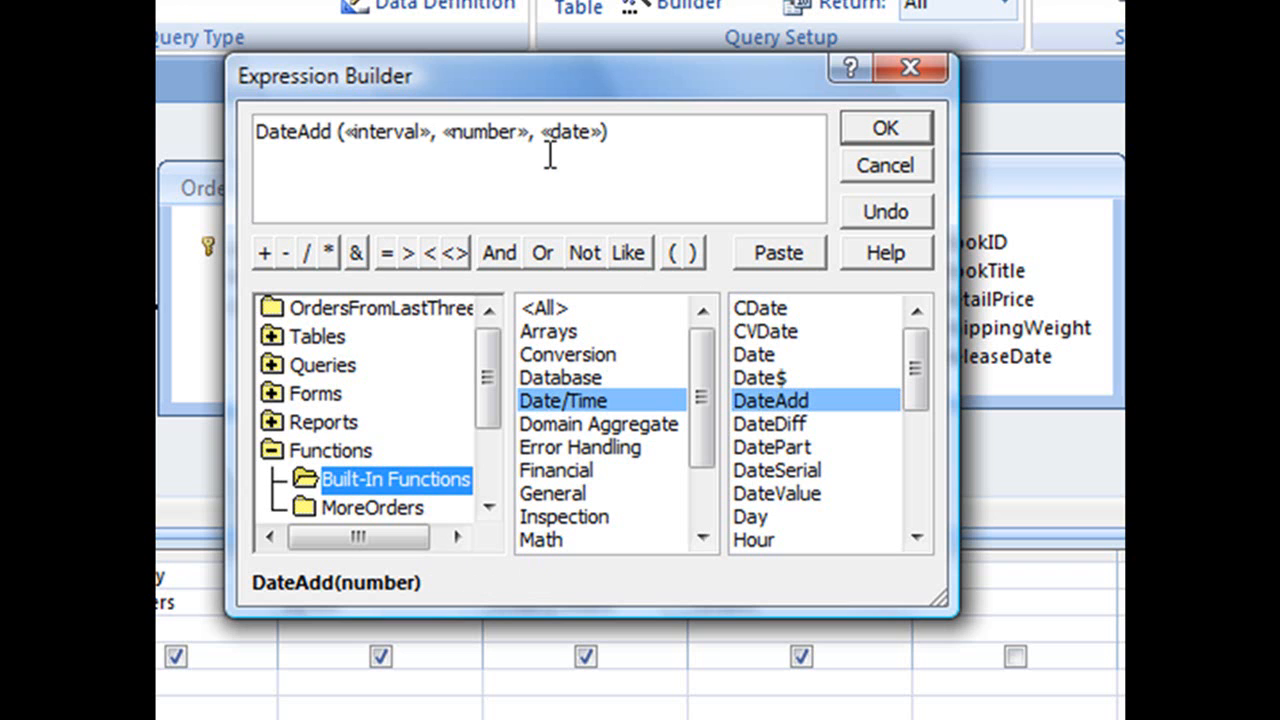
{"action": "double_click", "coordinate": [485, 131]}
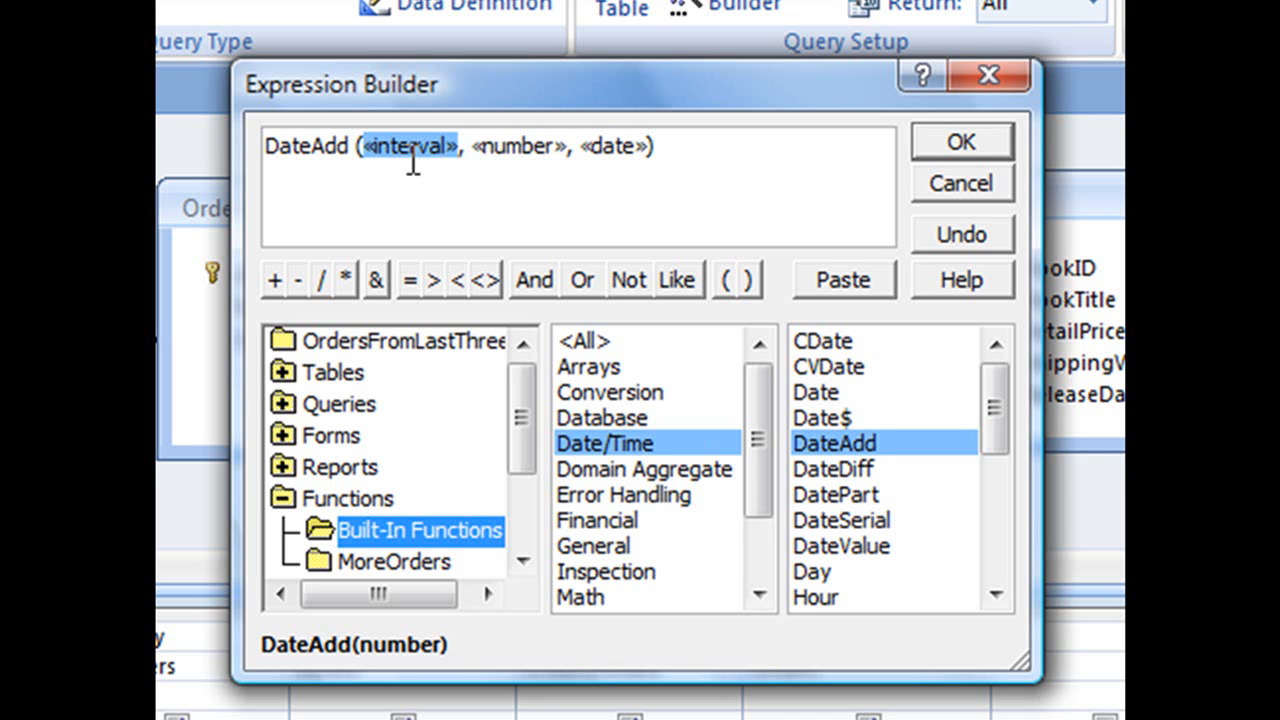
Replace the placeholders with "m", -3 and Date() in the DateAdd expression.
{"action": "type", "text": "\""}
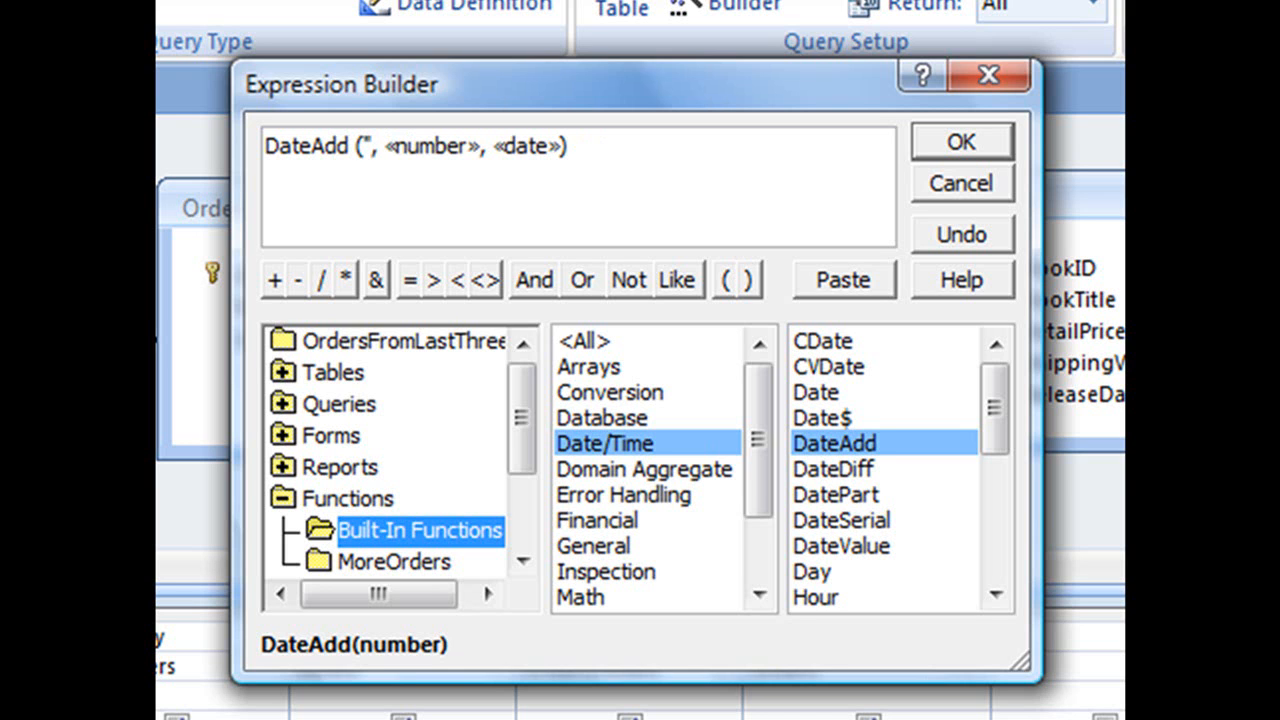
{"action": "type", "text": "m"}
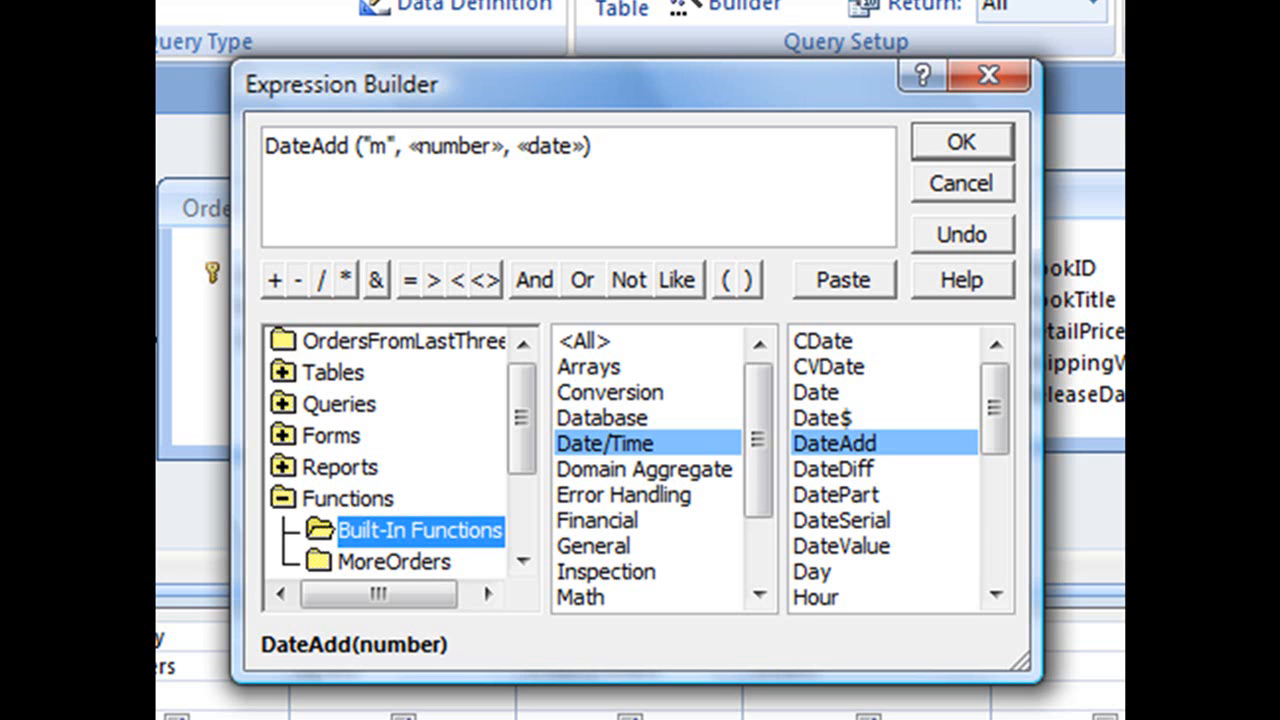
{"action": "mouse_move", "coordinate": [330, 10]}
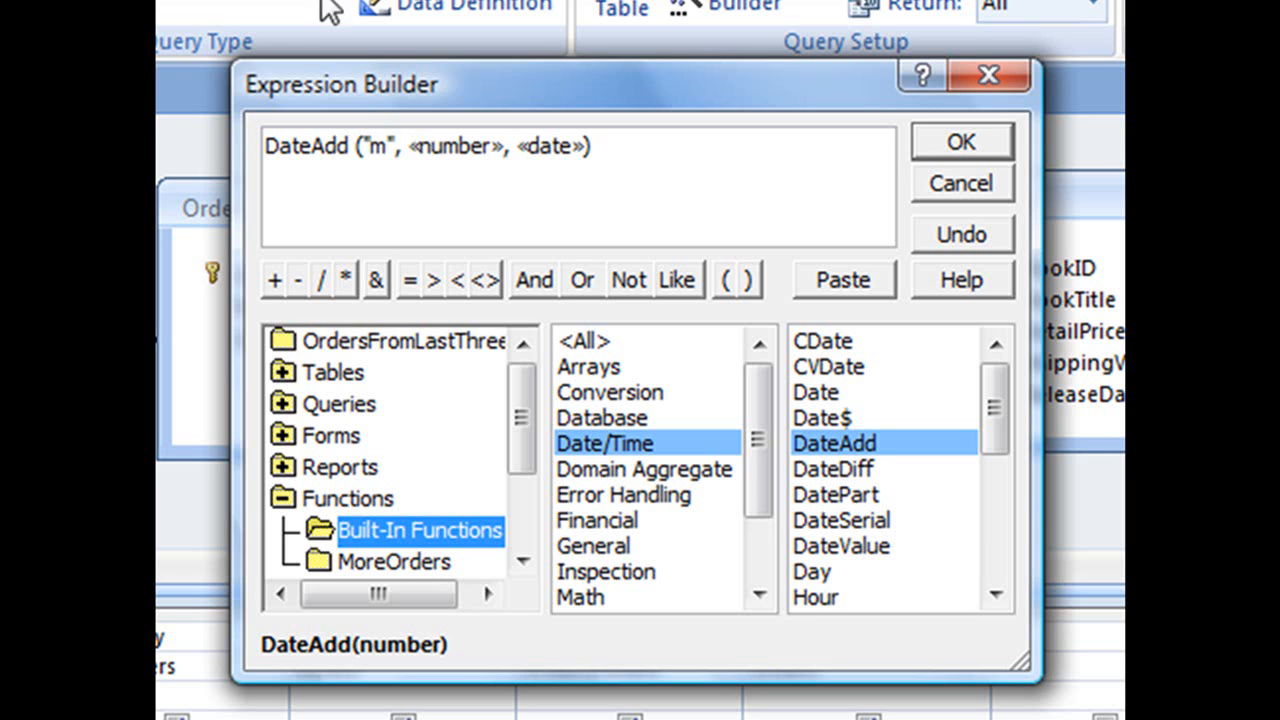
{"action": "double_click", "coordinate": [455, 146]}
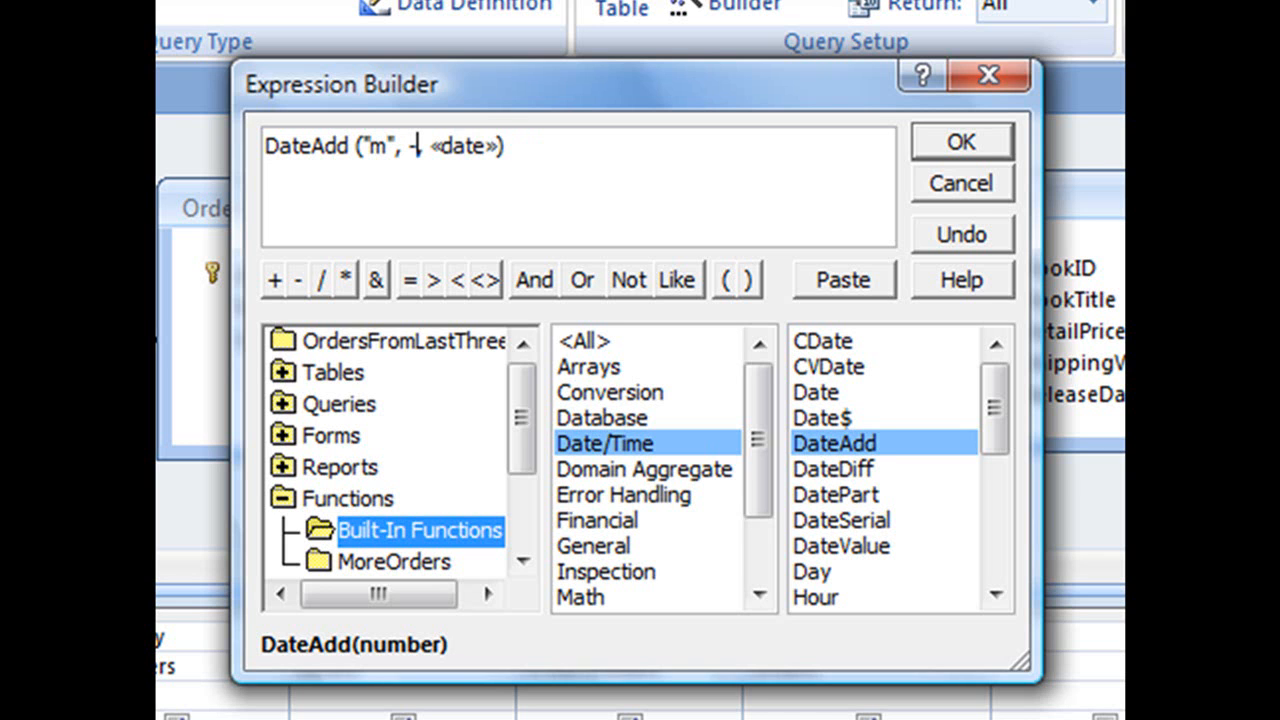
{"action": "type", "text": "-3"}
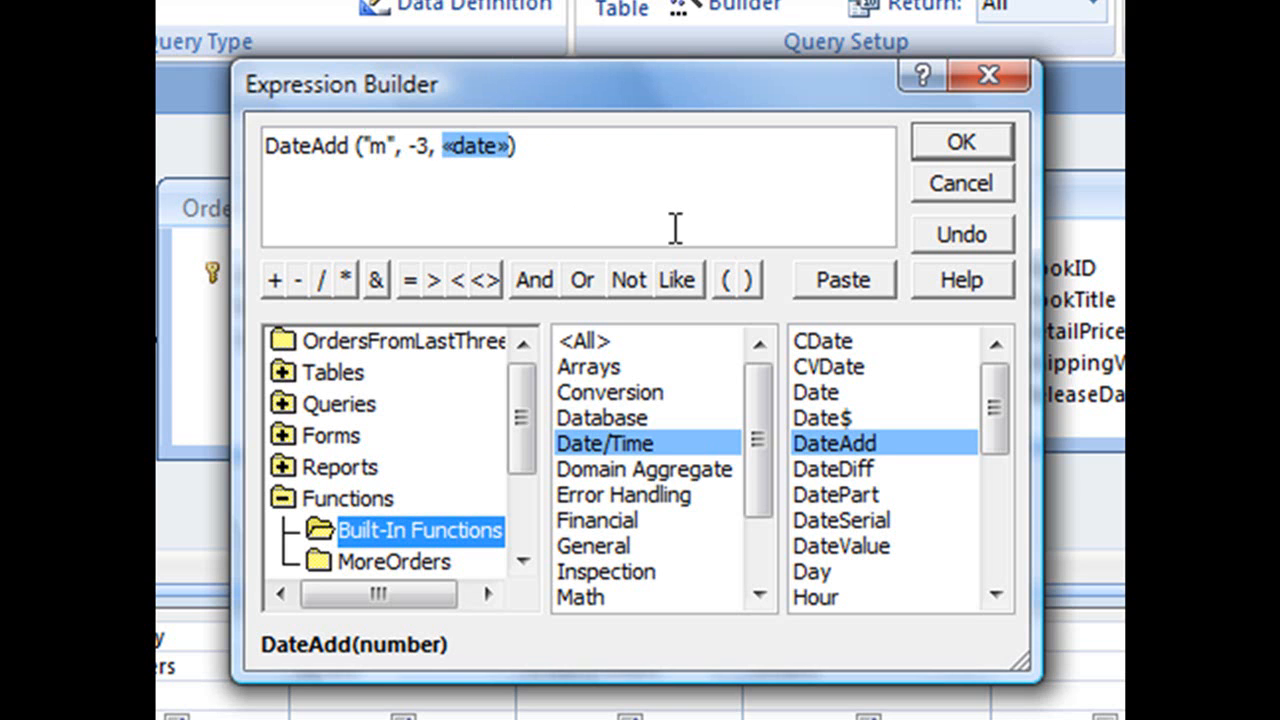
{"action": "mouse_move", "coordinate": [675, 215]}
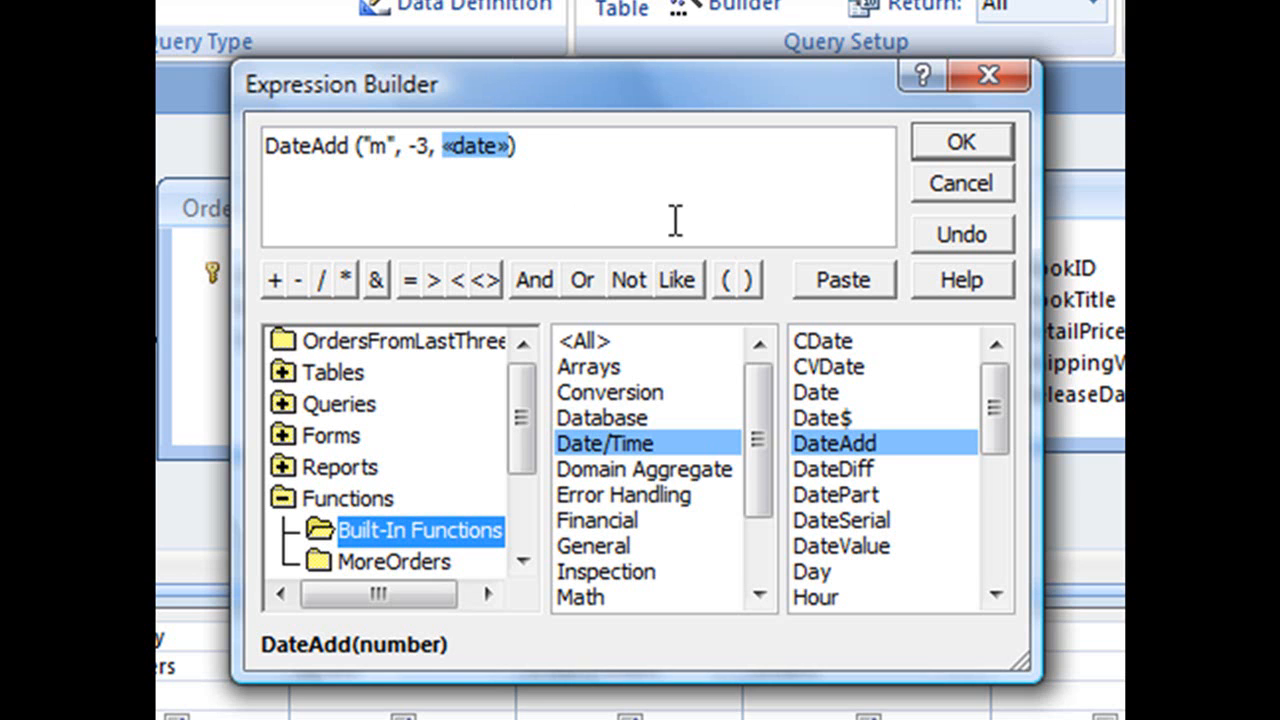
{"action": "type", "text": "Date"}
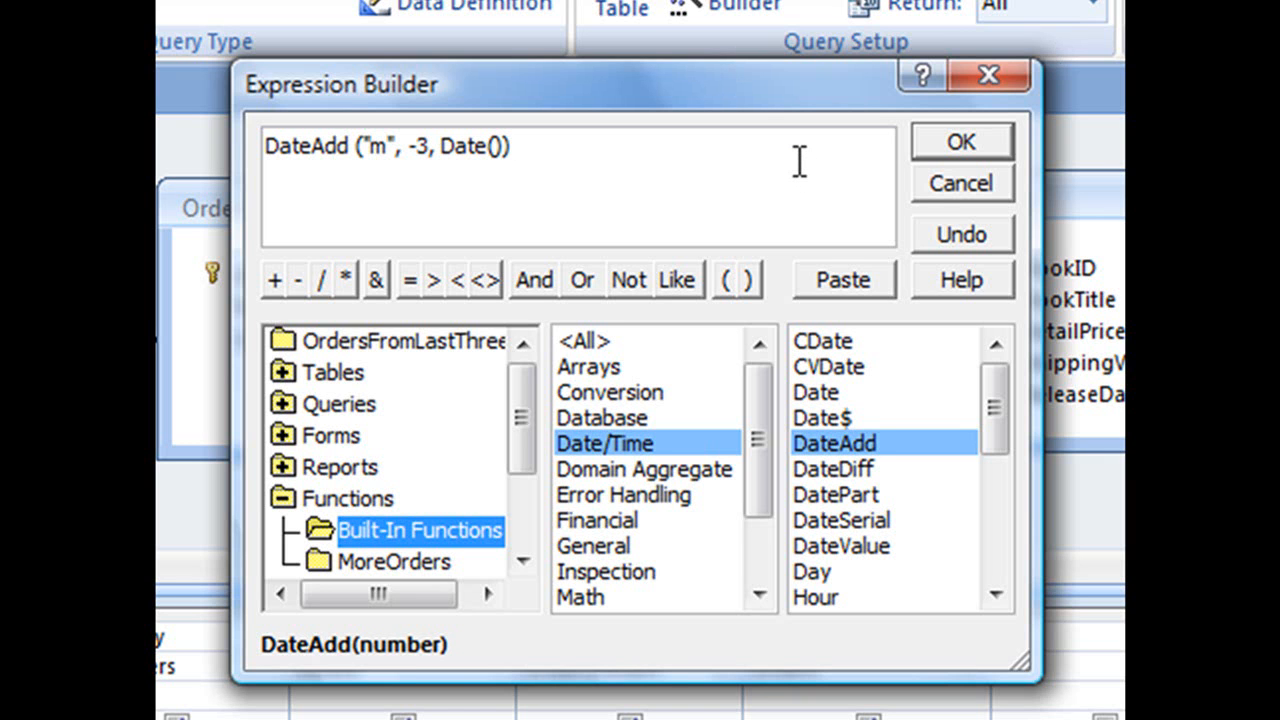
{"action": "mouse_move", "coordinate": [390, 135]}
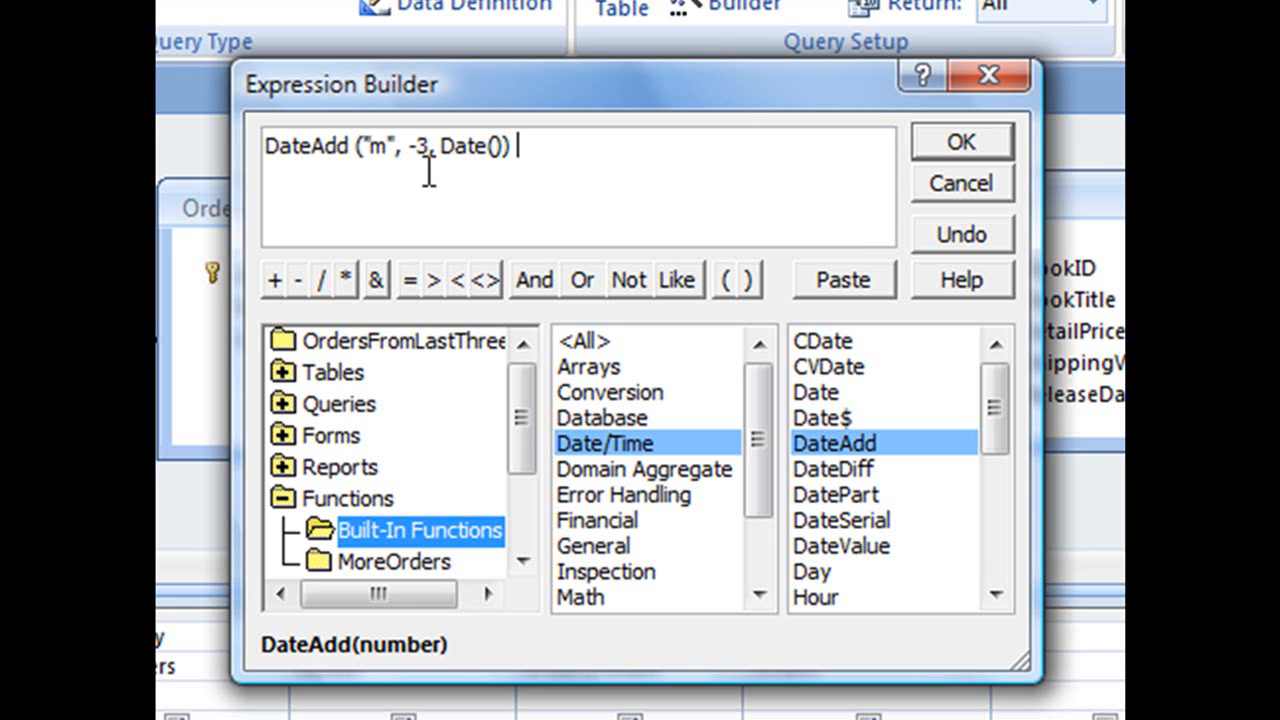
{"action": "mouse_move", "coordinate": [490, 170]}
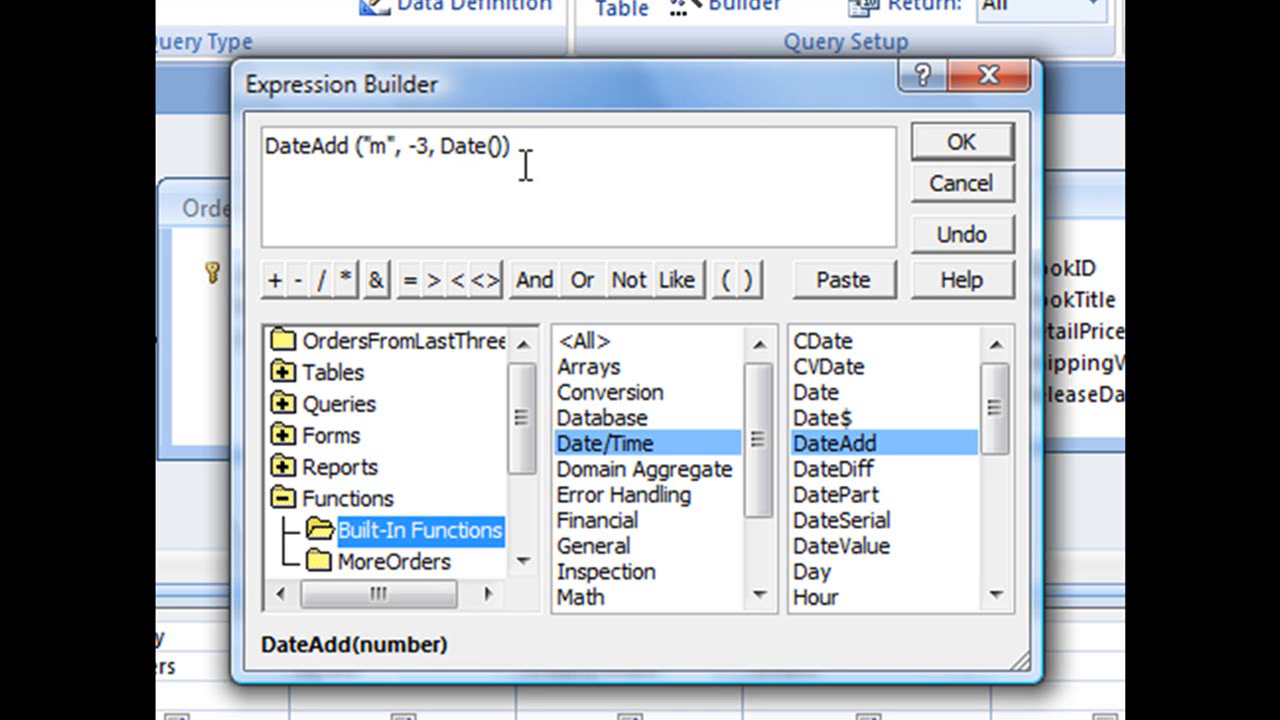
{"action": "mouse_move", "coordinate": [560, 150]}
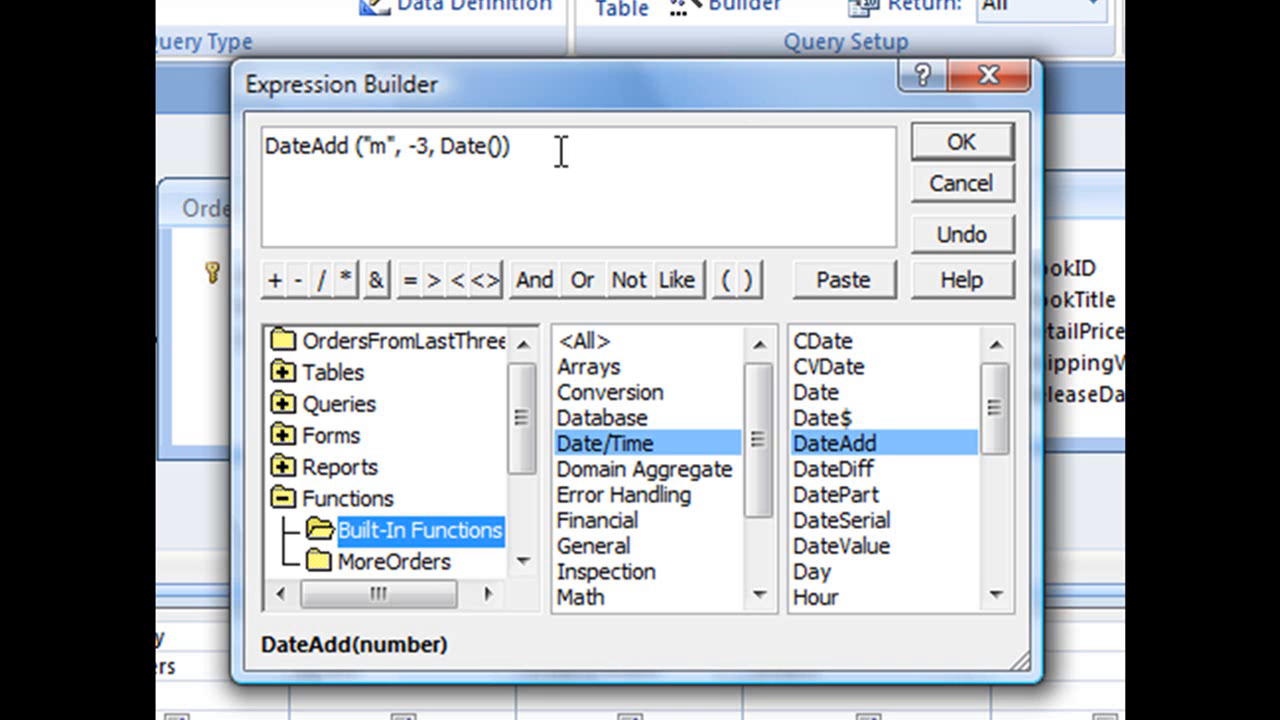
{"action": "mouse_move", "coordinate": [483, 305]}
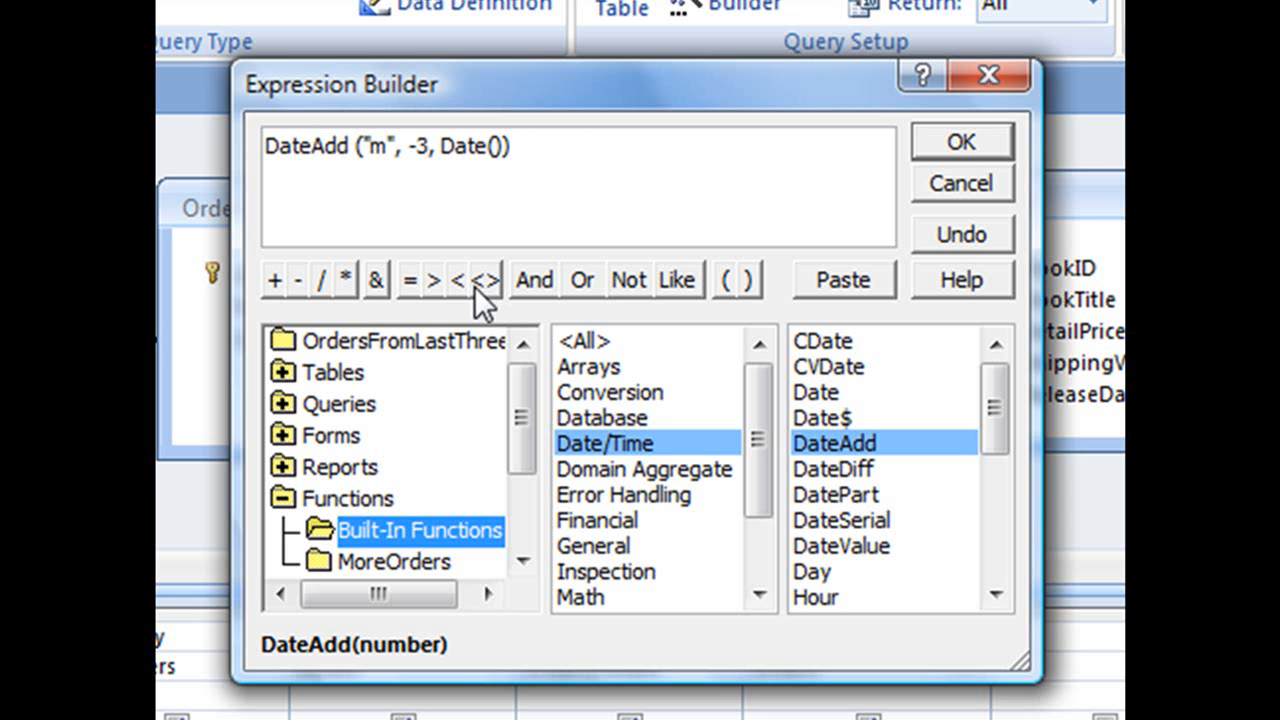
Accept the expression and prefix >= so the TransactionDate criteria reads >=DateAdd("m",-3,Date()).
{"action": "left_click", "coordinate": [959, 141]}
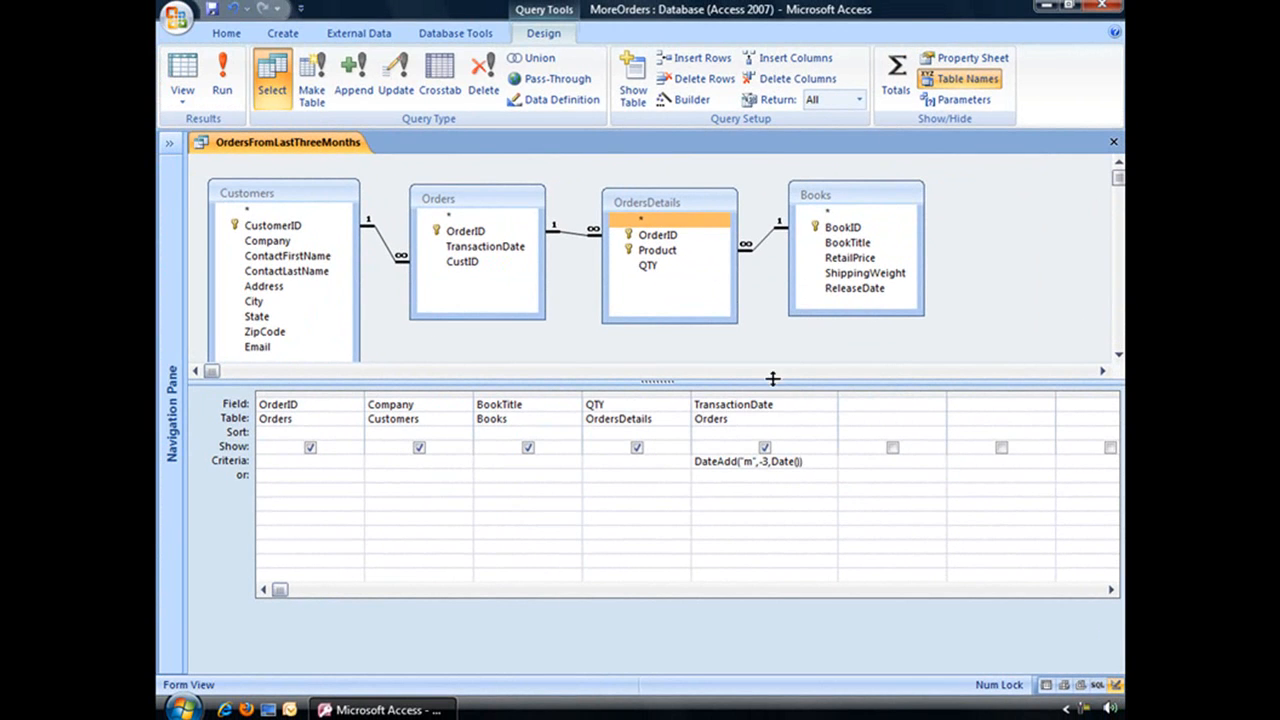
{"action": "left_click", "coordinate": [222, 75]}
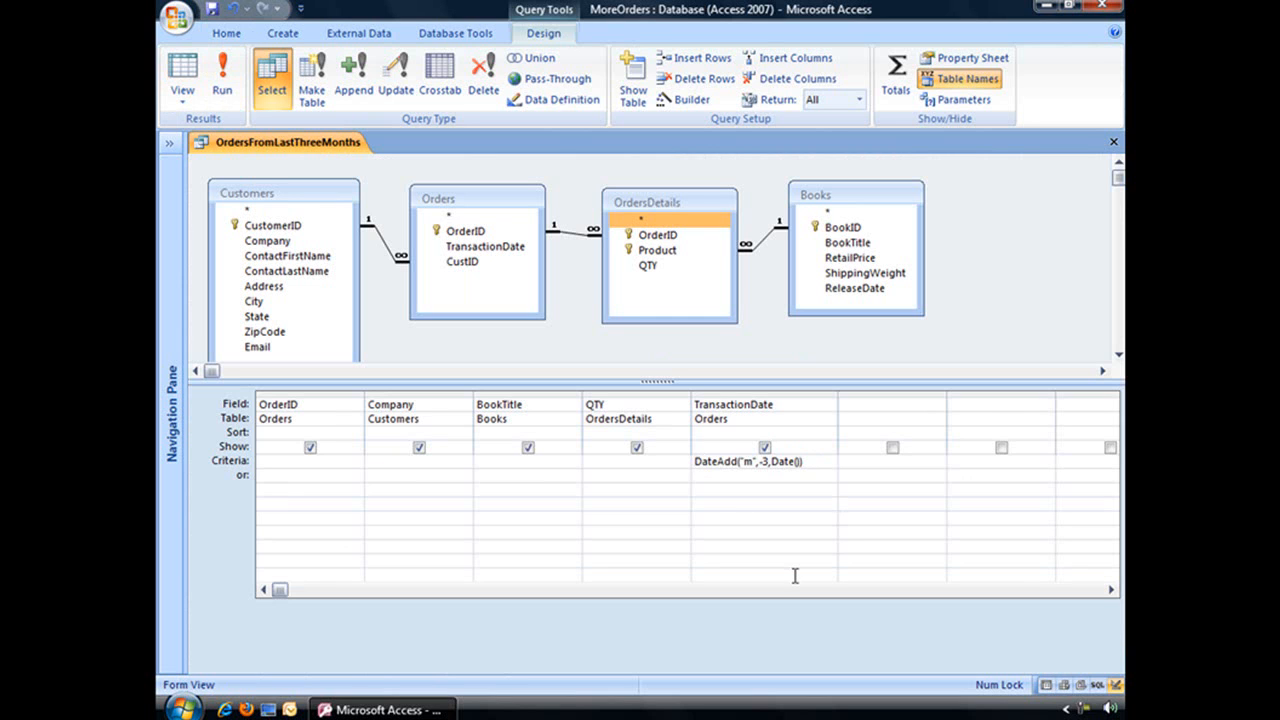
{"action": "type", "text": ">="}
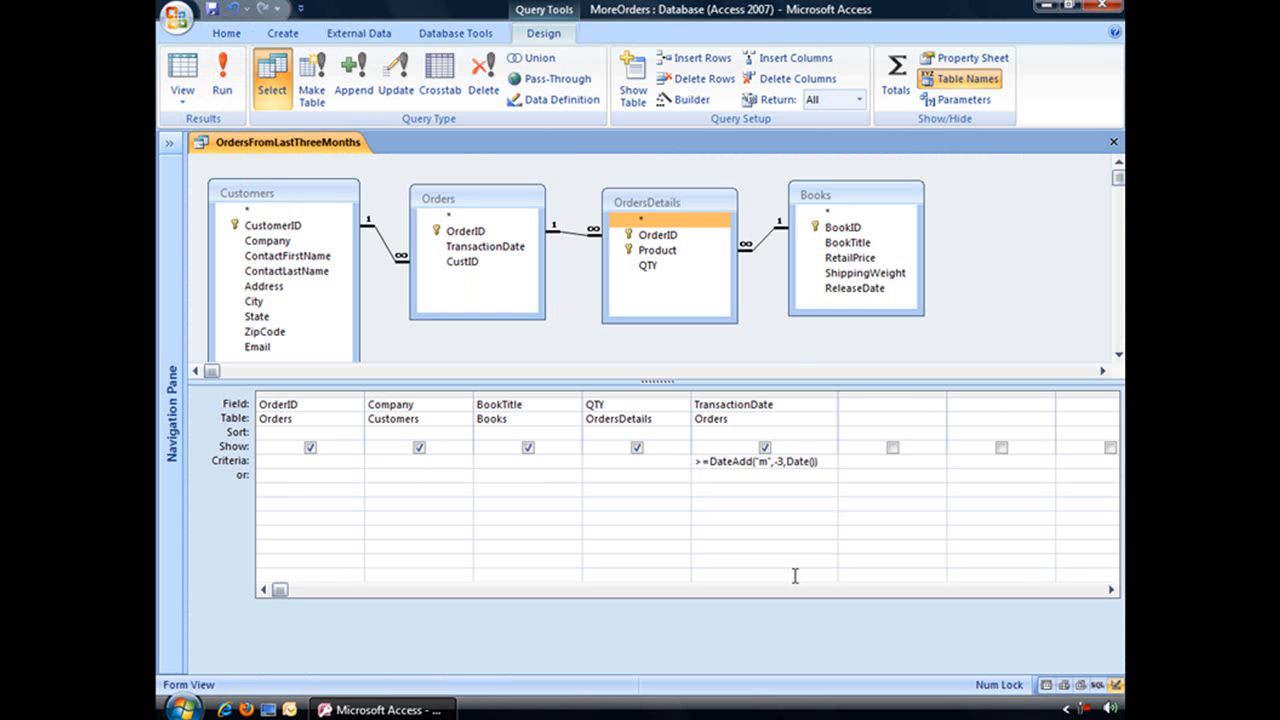
{"action": "left_click", "coordinate": [273, 224]}
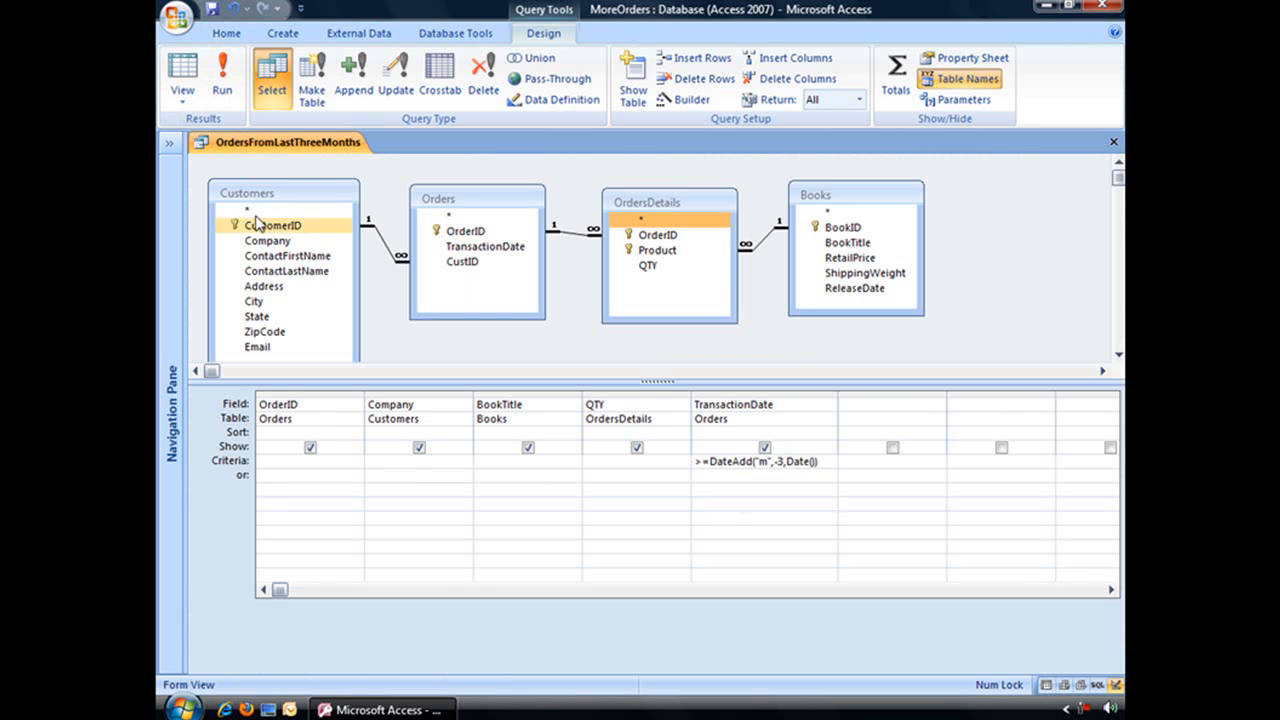